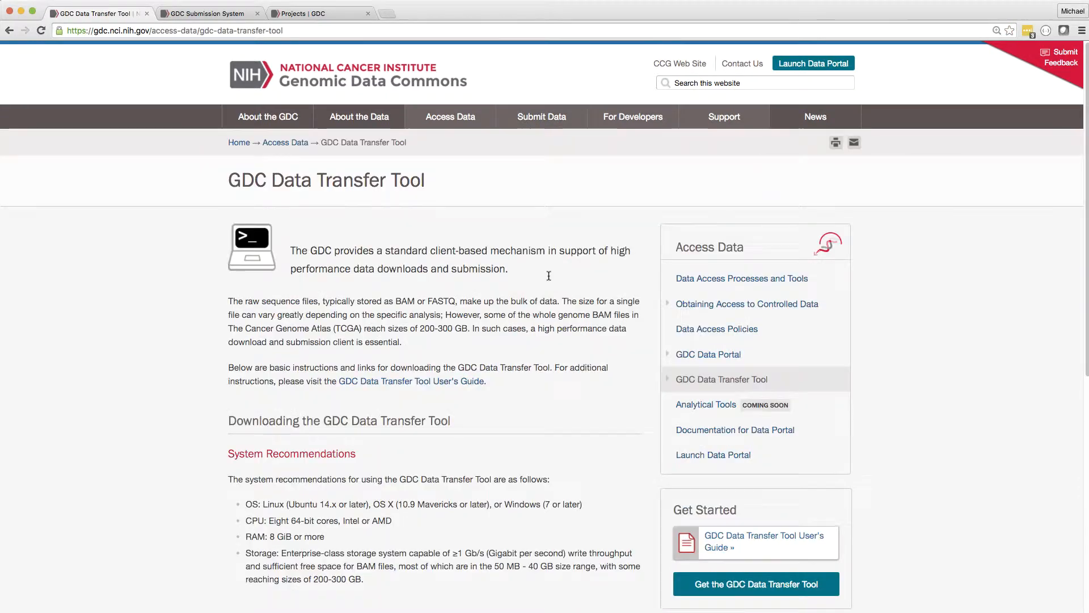
Scroll the Data Transfer Tool guide and open its header list of guide sections
scroll(down, 3)
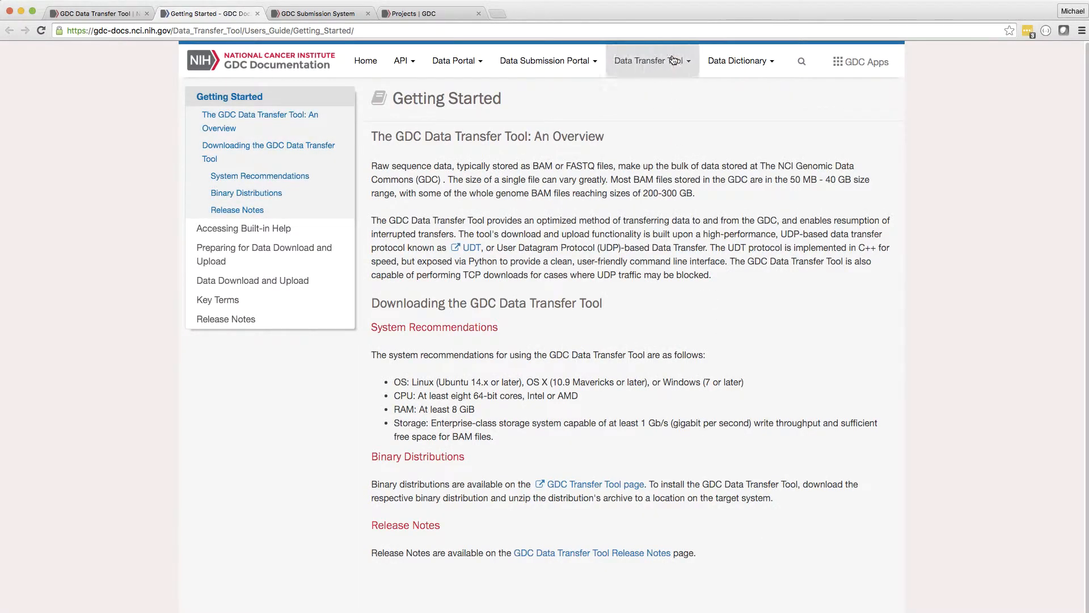
click(649, 60)
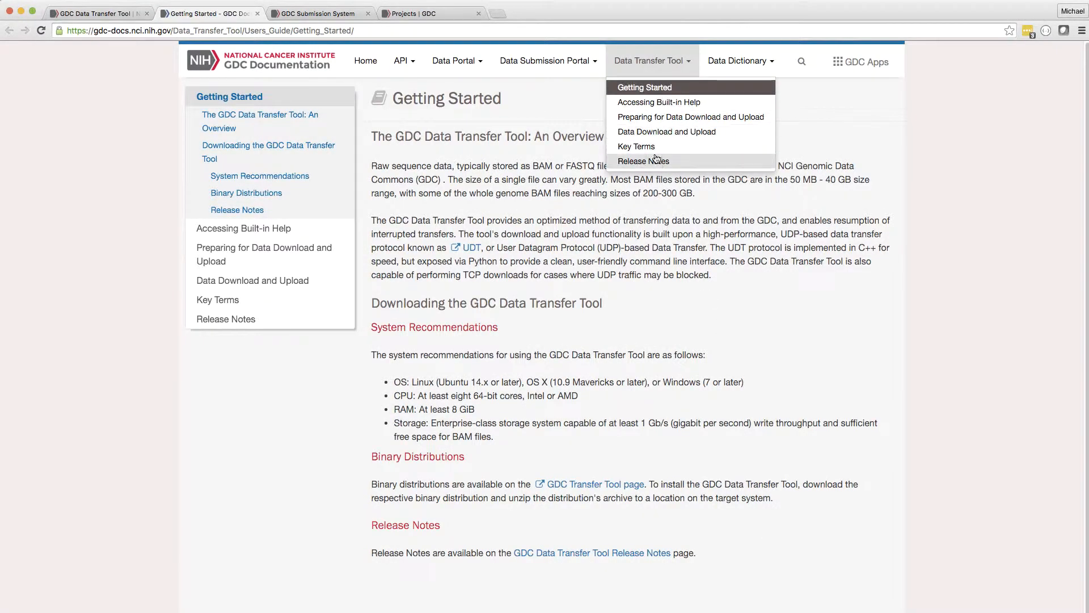
click(651, 61)
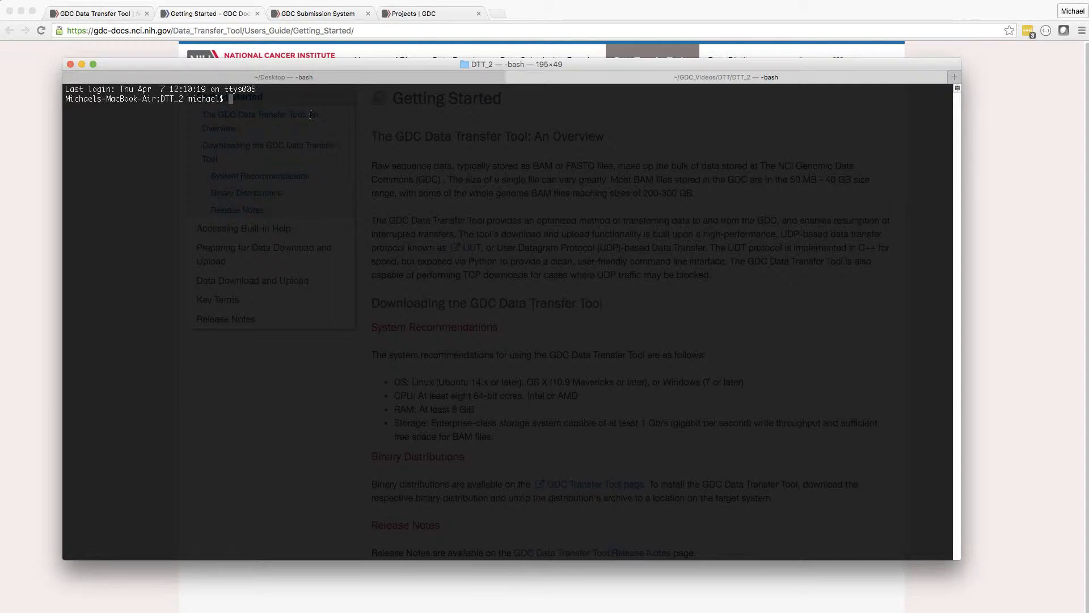
Run 'gdc-client upload -h' to list the upload options
text(gdc-client up)
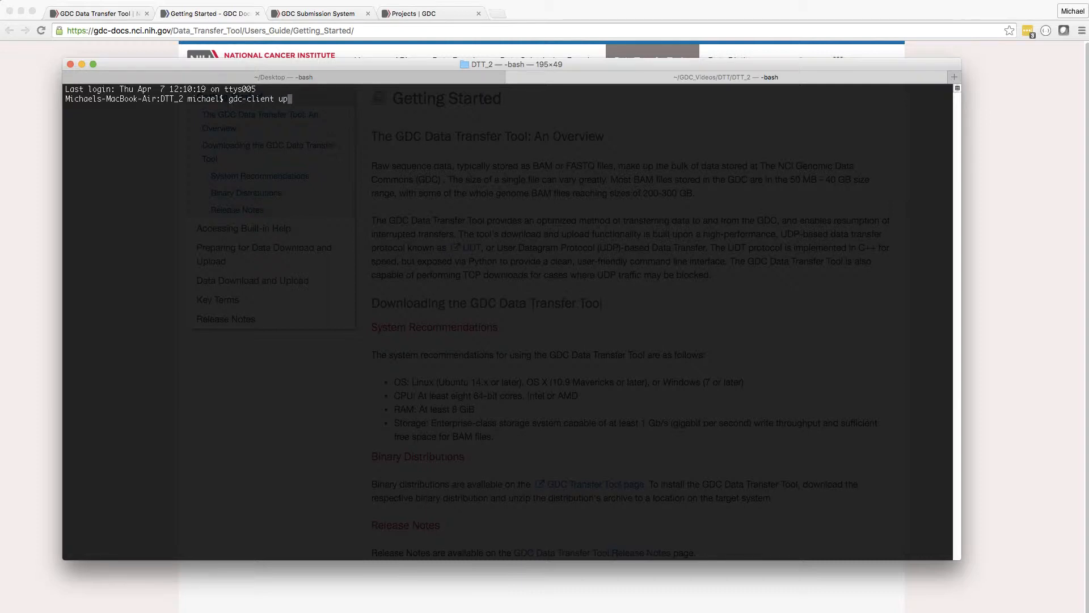
text(load -h)
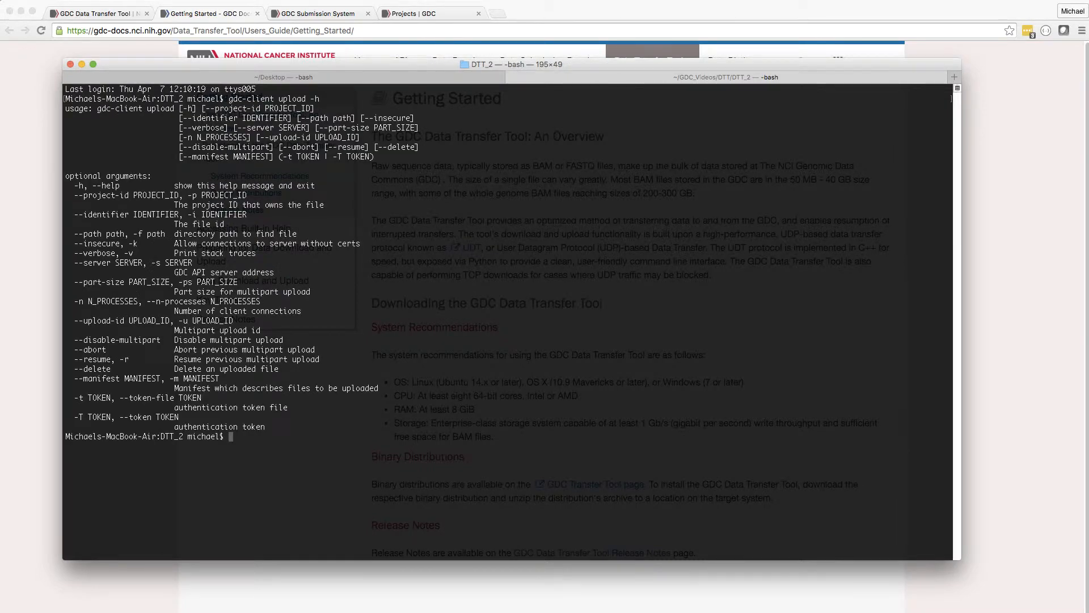
mouse_move(10, 109)
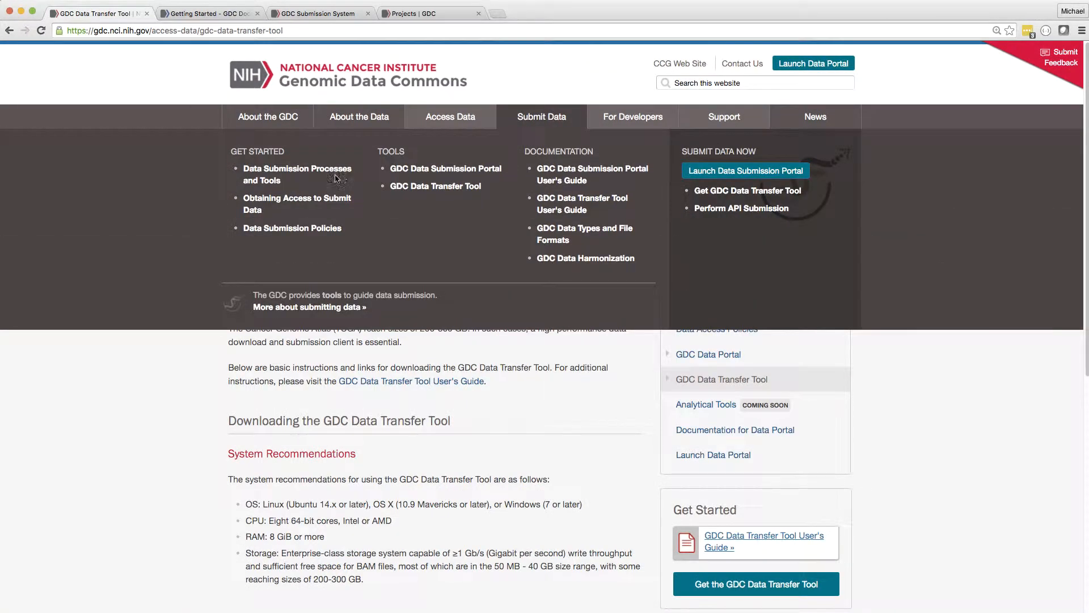
Open Data Submission Processes and Tools and scroll to the tool comparison table
click(297, 174)
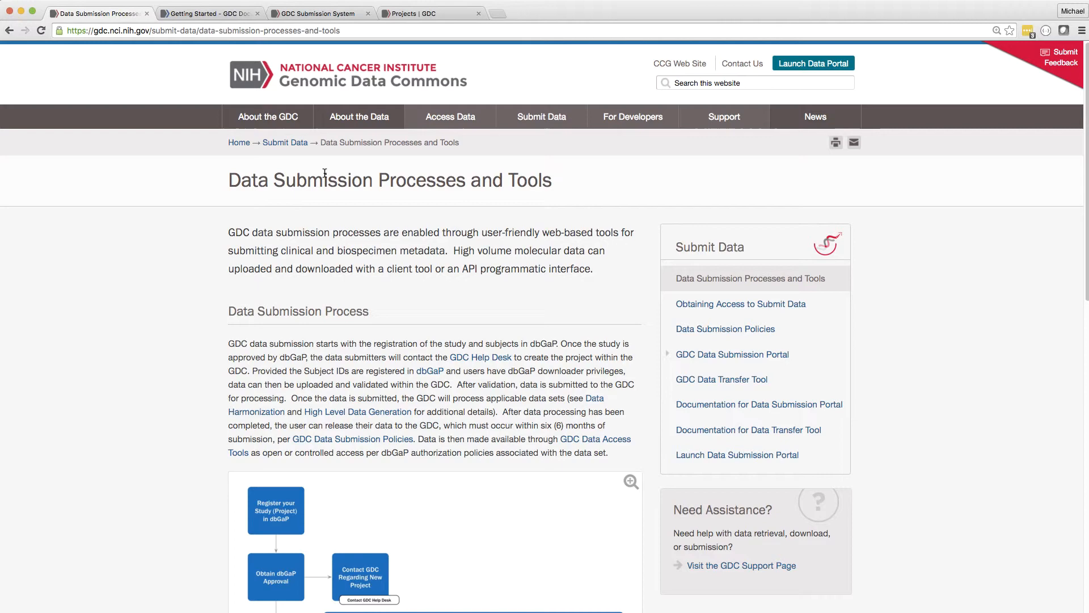
scroll(down, 3)
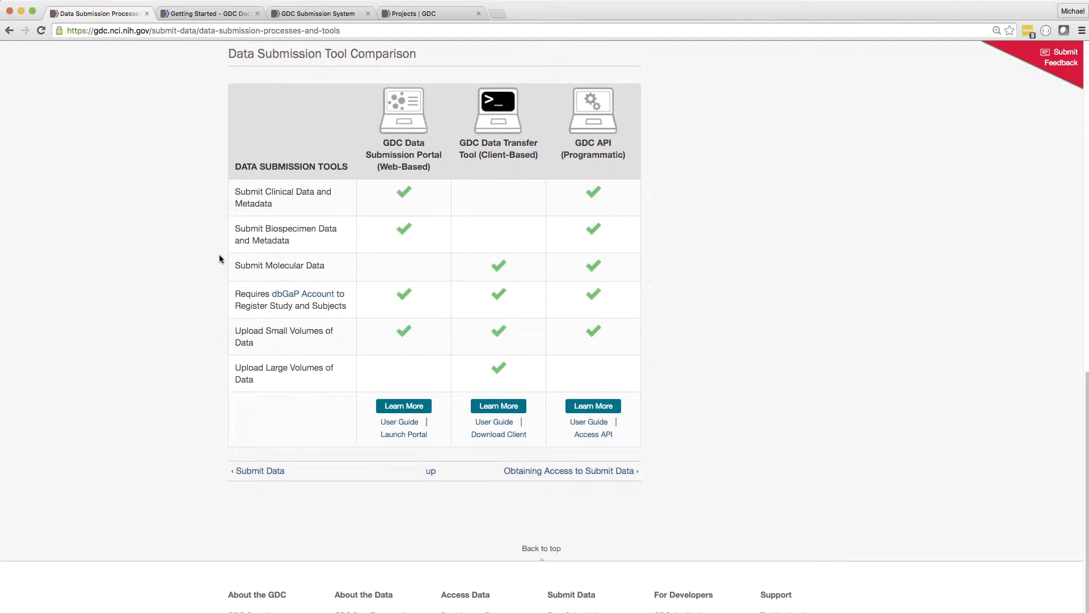
mouse_move(441, 415)
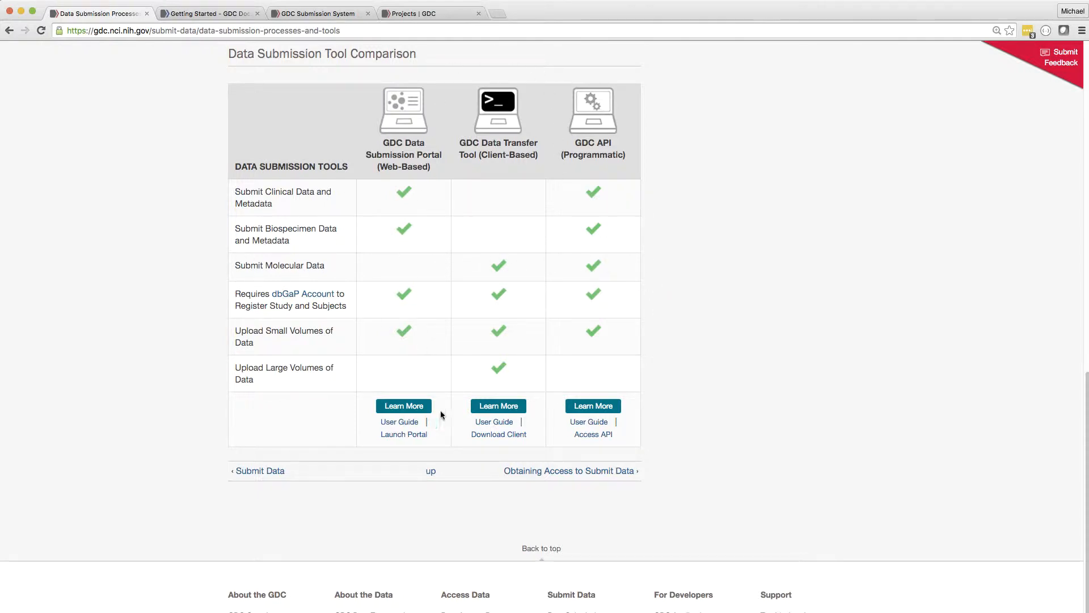
mouse_move(217, 112)
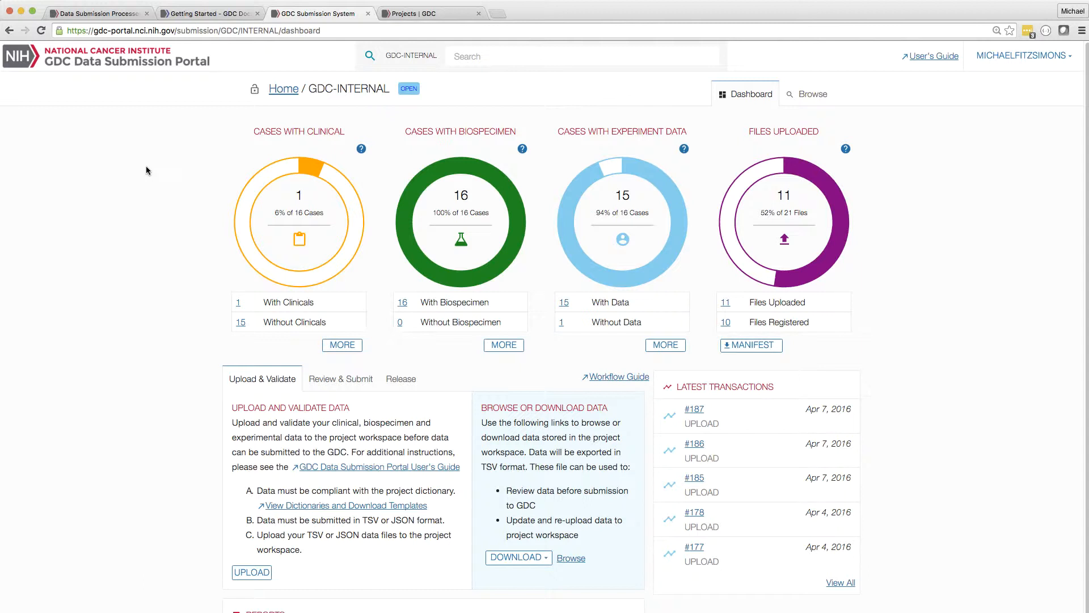
mouse_move(44, 218)
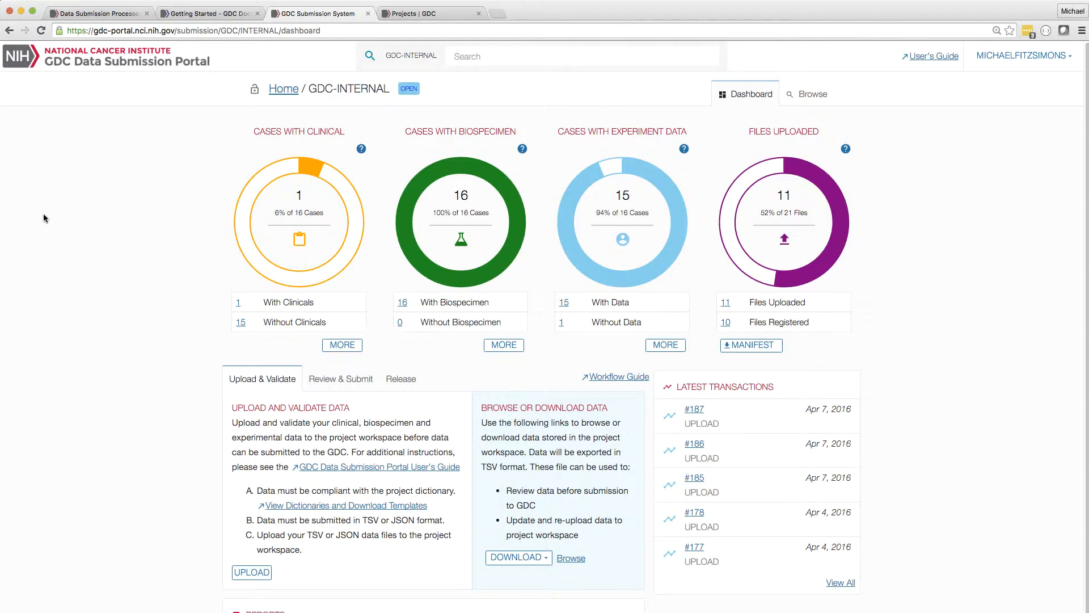
mouse_move(293, 101)
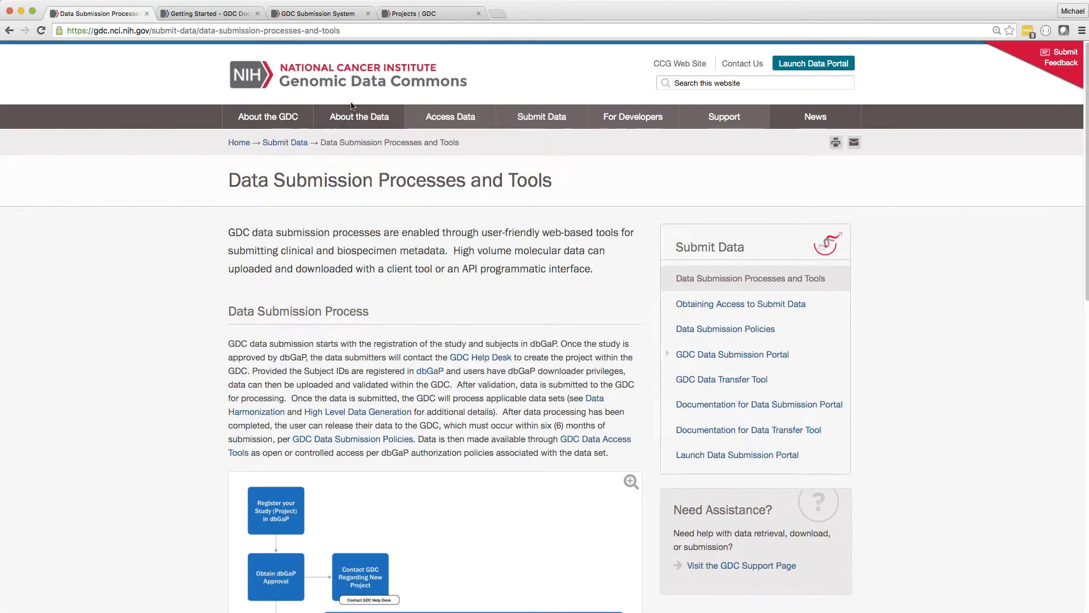
mouse_move(359, 116)
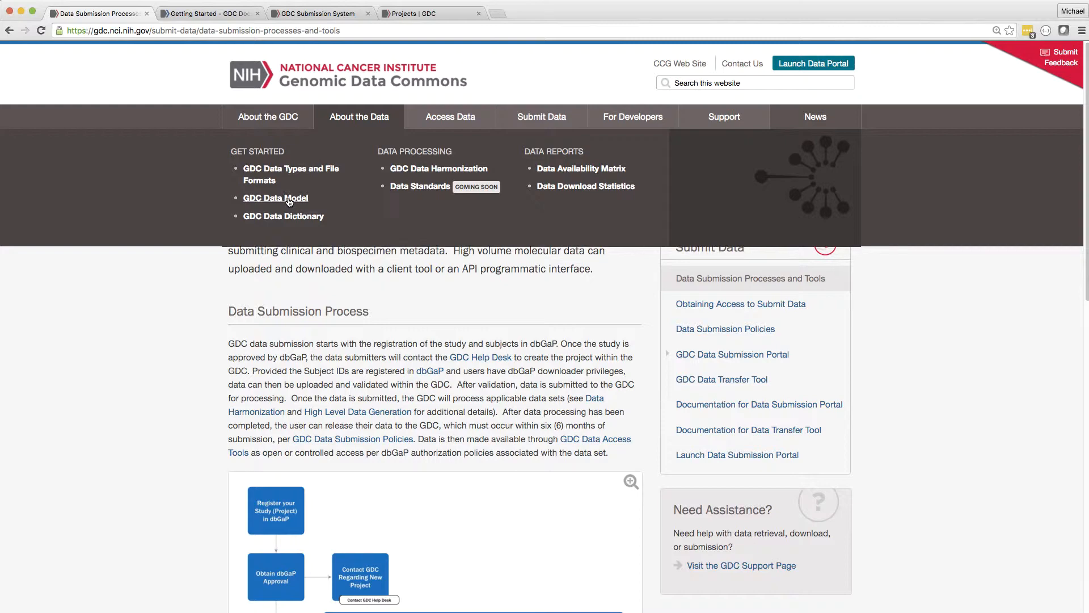
mouse_move(165, 354)
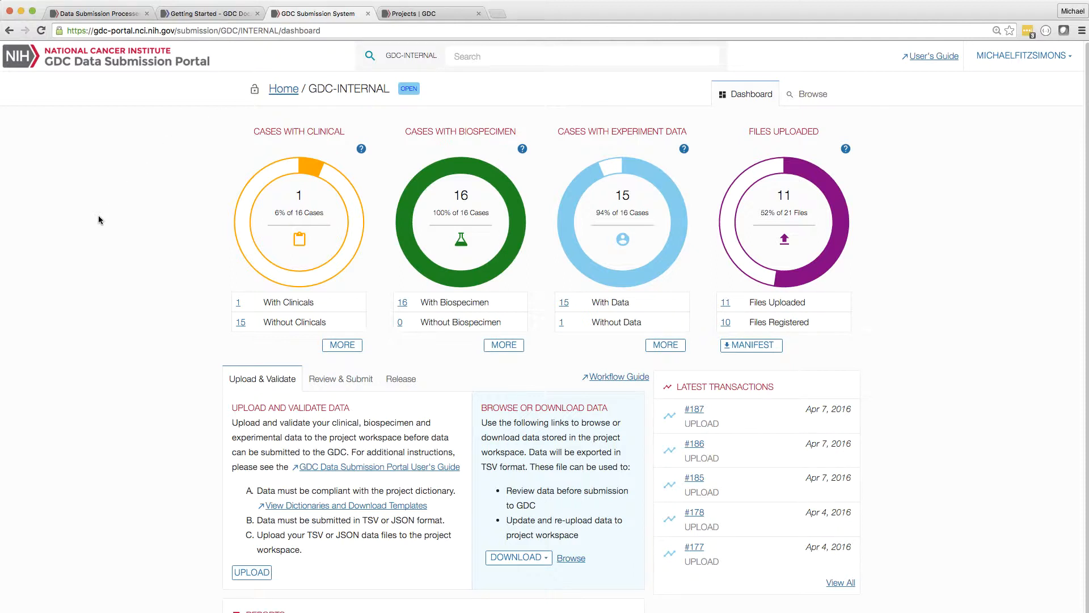
mouse_move(739, 311)
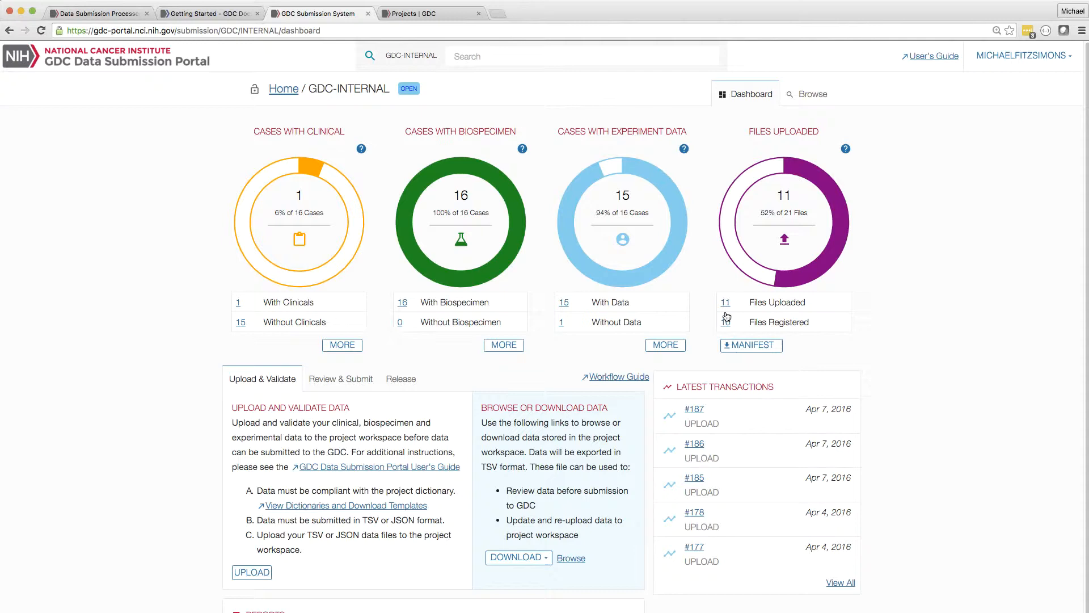
List the project's submitted files, open the barcode19 fastq details, and select its UUID
click(725, 321)
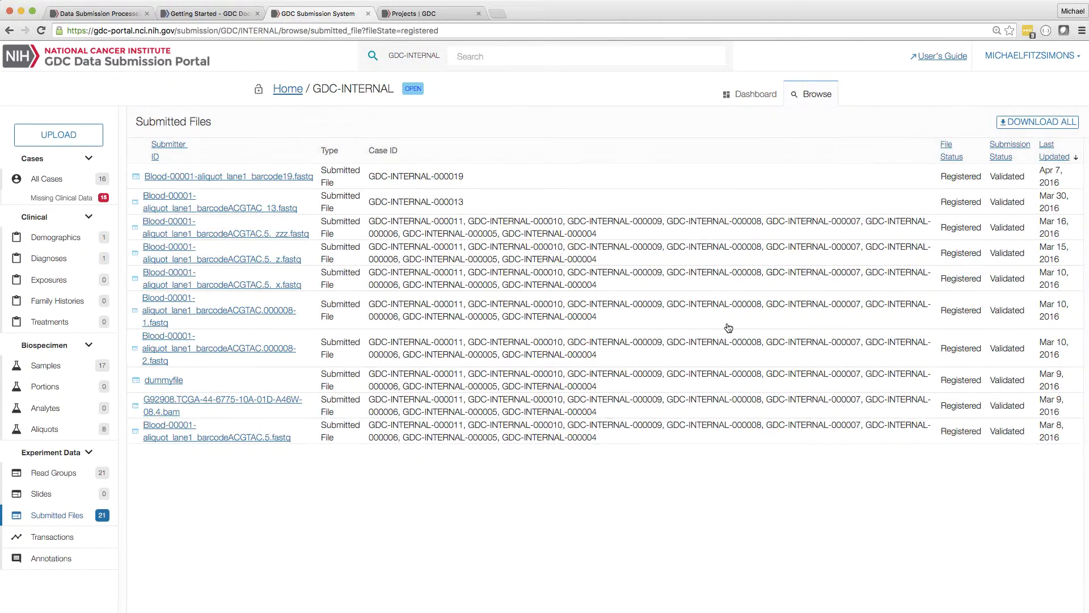
click(228, 176)
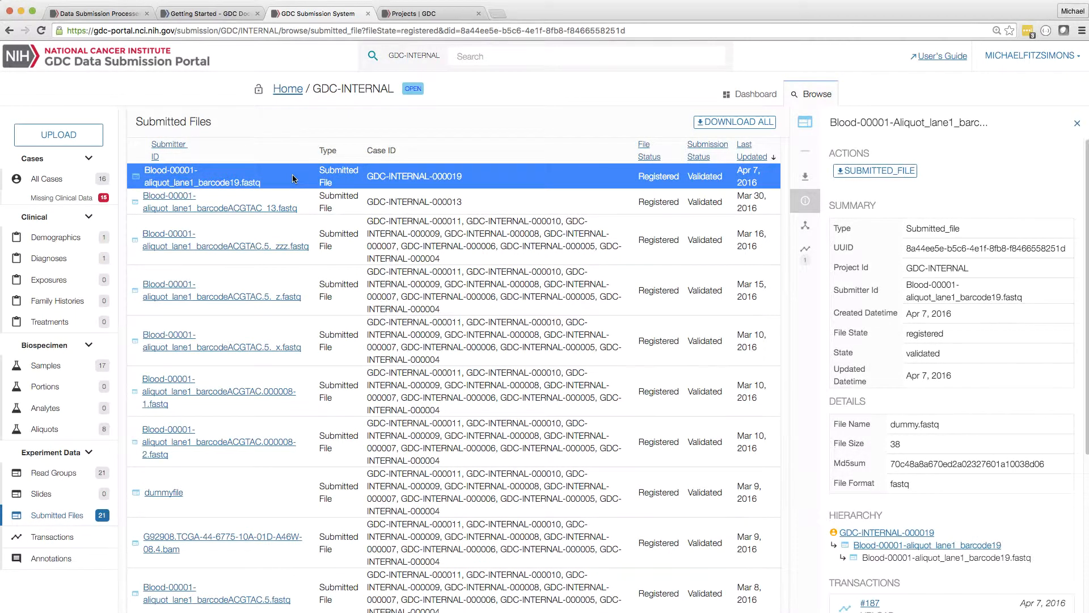
mouse_move(722, 227)
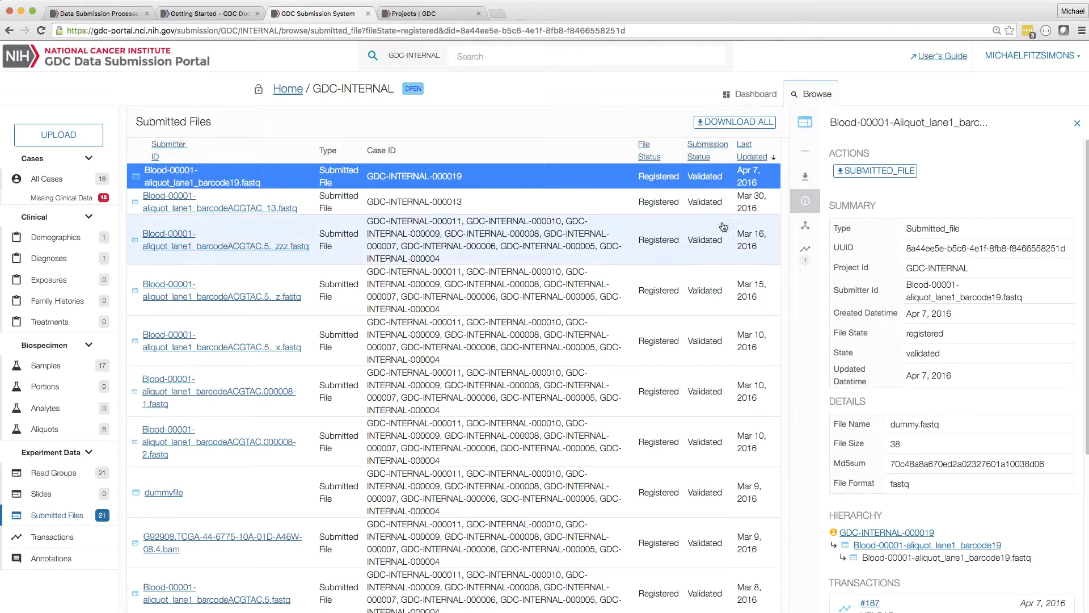
double_click(987, 248)
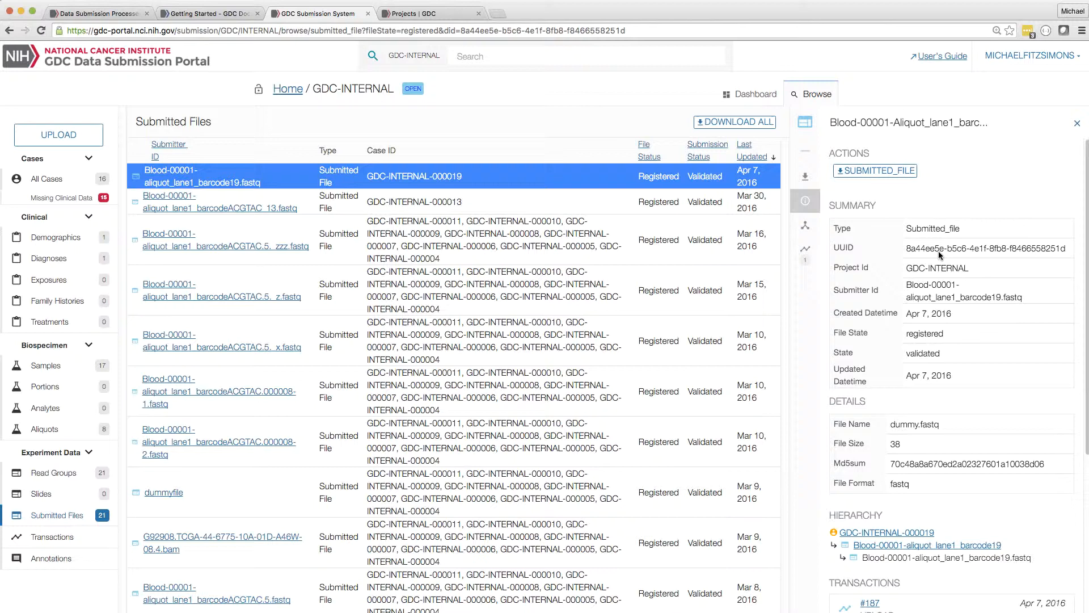
View the Blood-00001-aliquot_lane1_barcode19 read group record, then return to the submission processes page
click(926, 545)
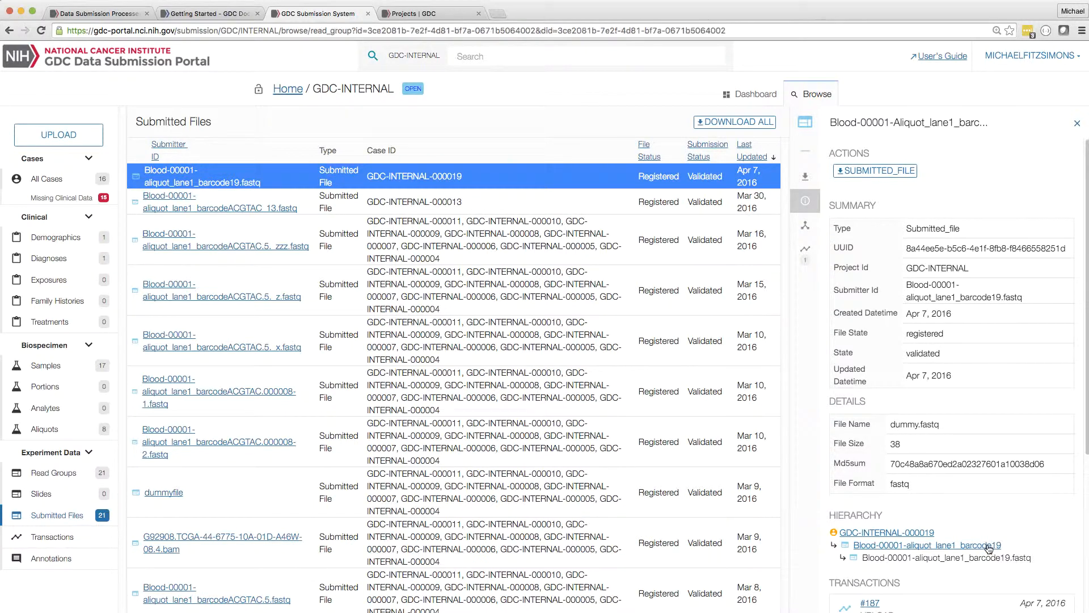
click(928, 545)
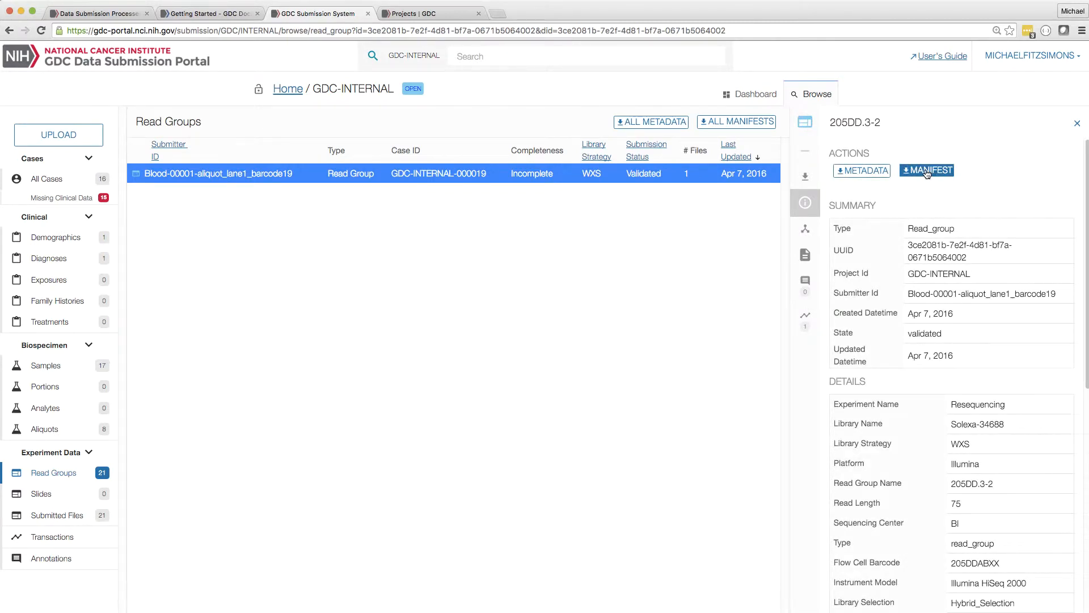
mouse_move(931, 197)
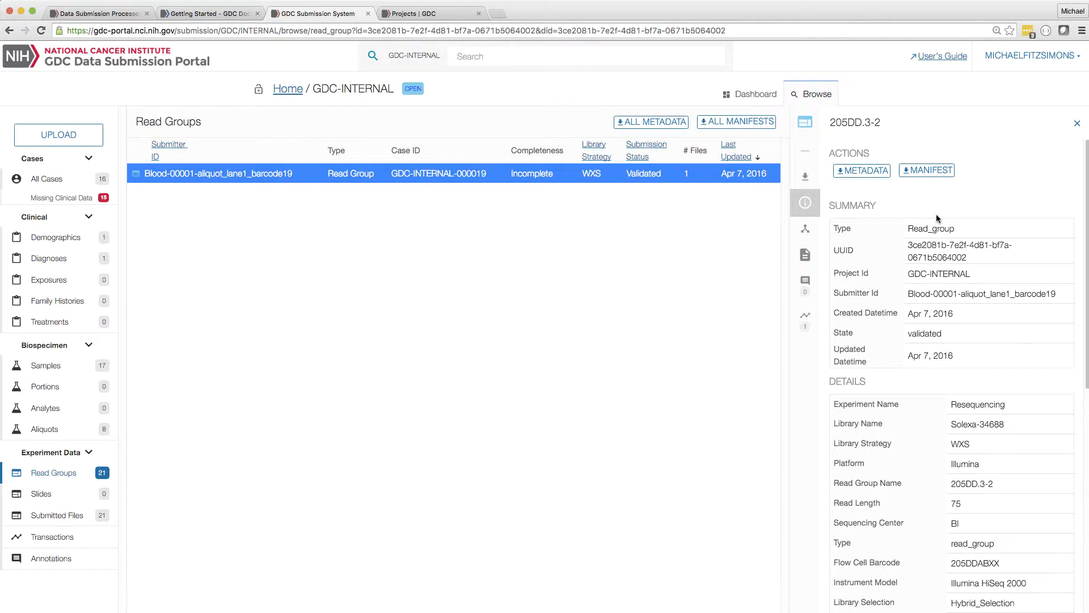
mouse_move(1047, 74)
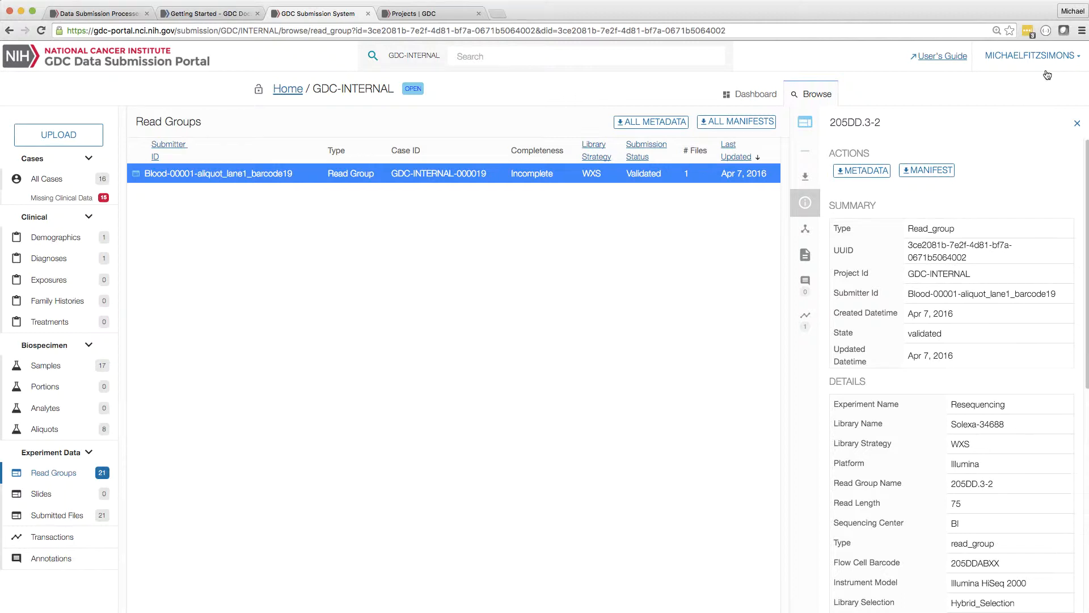
click(1031, 56)
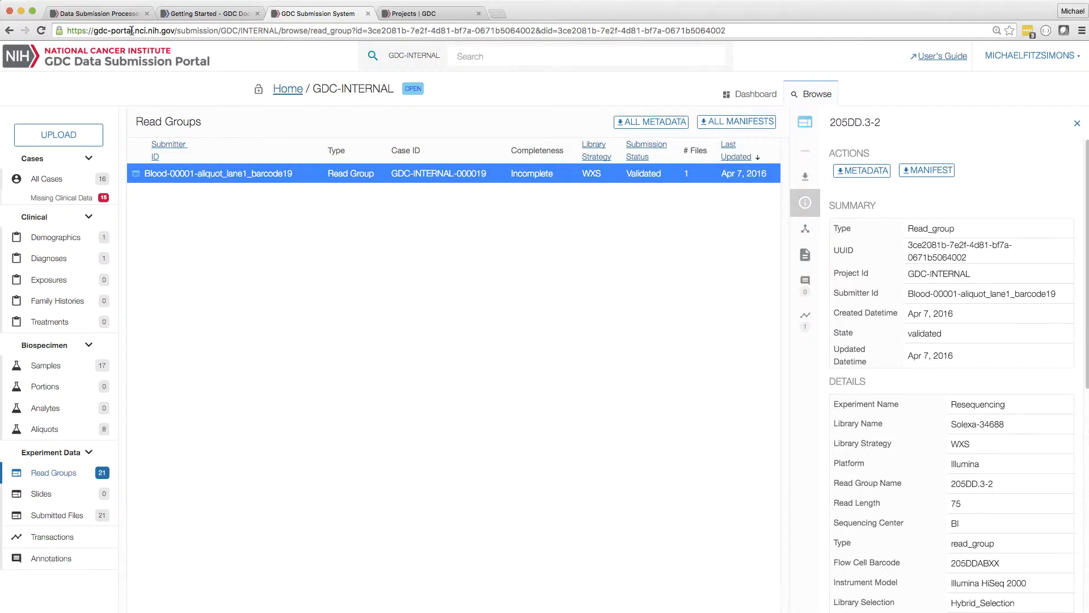
click(97, 12)
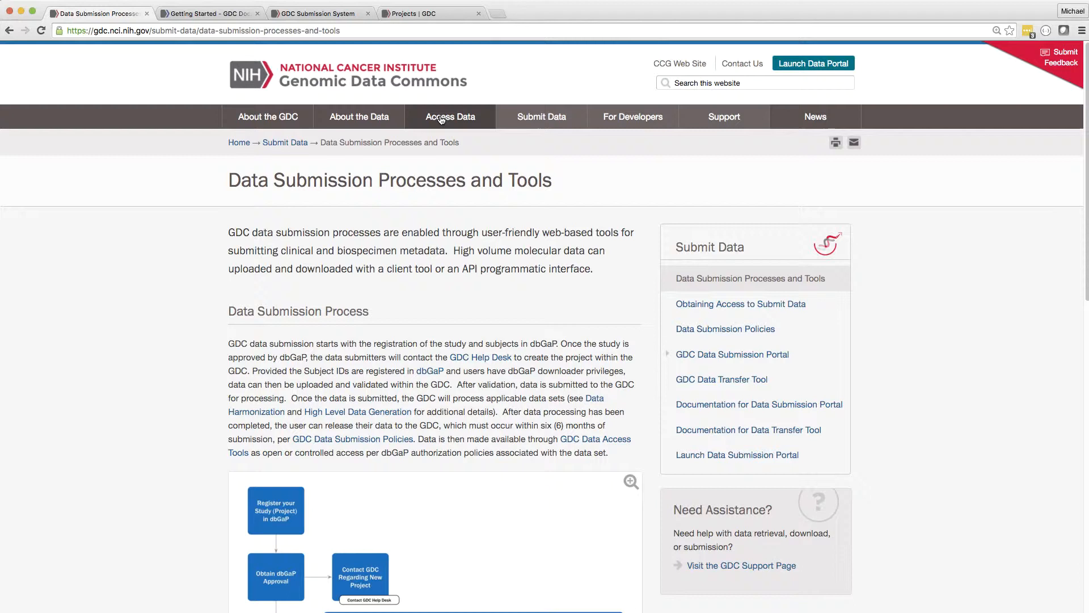
Switch to the GDC Data Portal Projects tab listing 55 projects
click(449, 116)
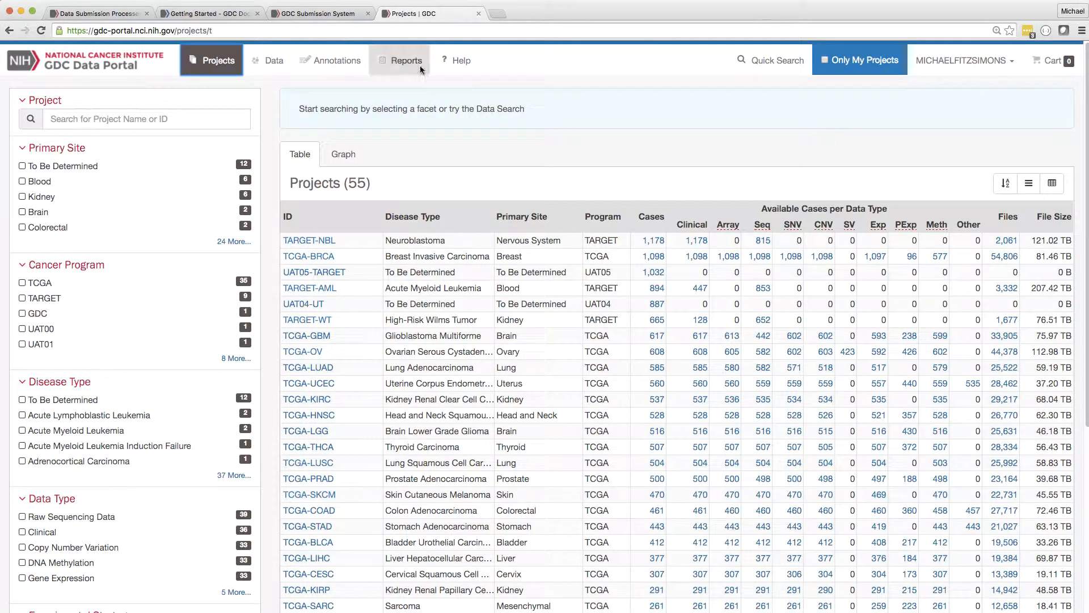
mouse_move(399, 182)
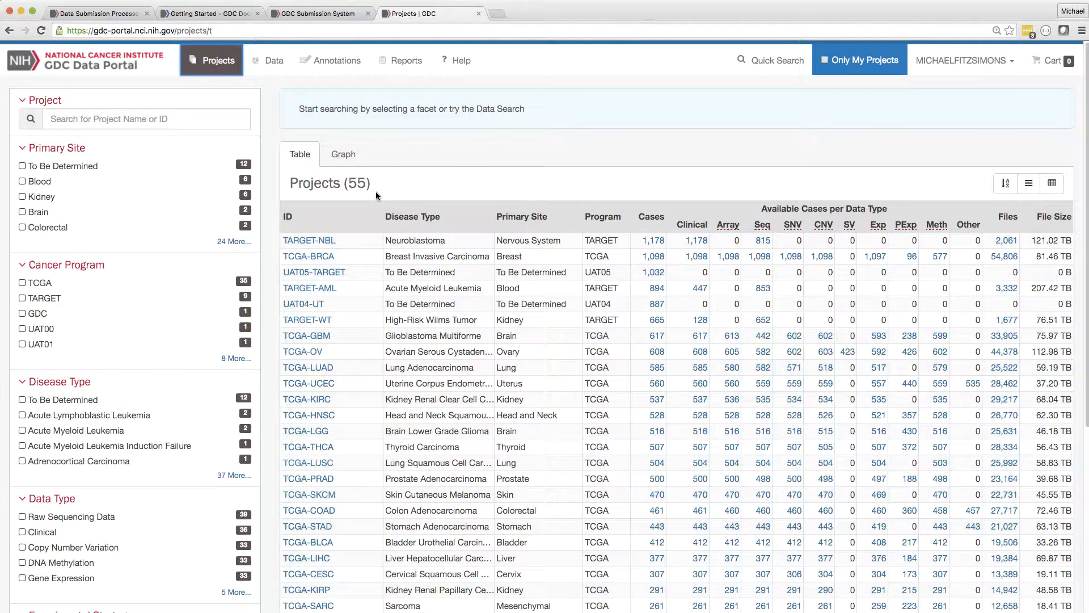
Add TCGA-BRCA Copy Number Variation files to the cart, then open the cart
click(309, 256)
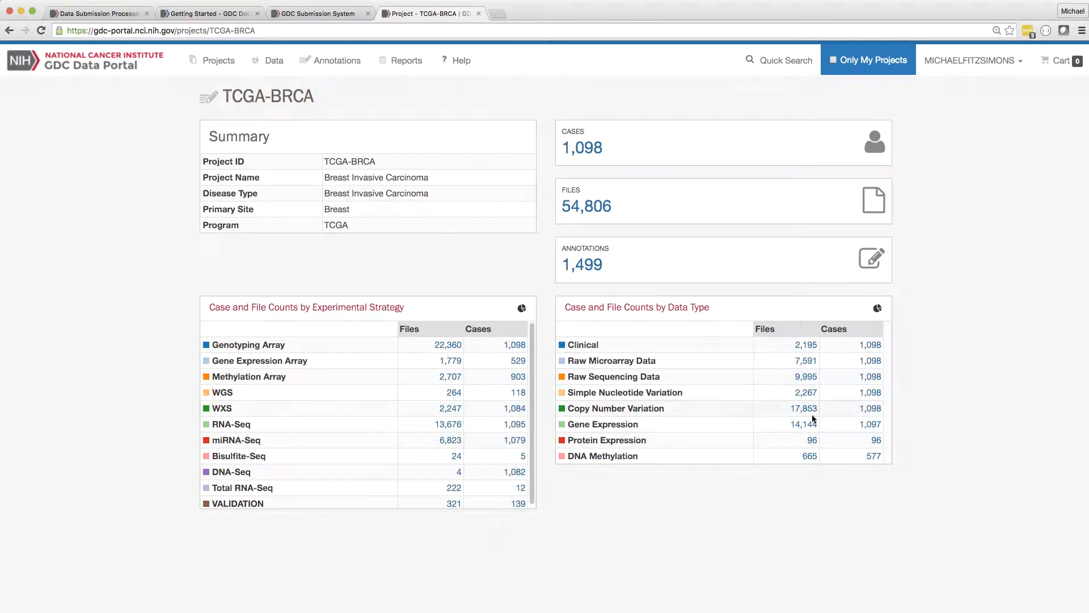
click(803, 408)
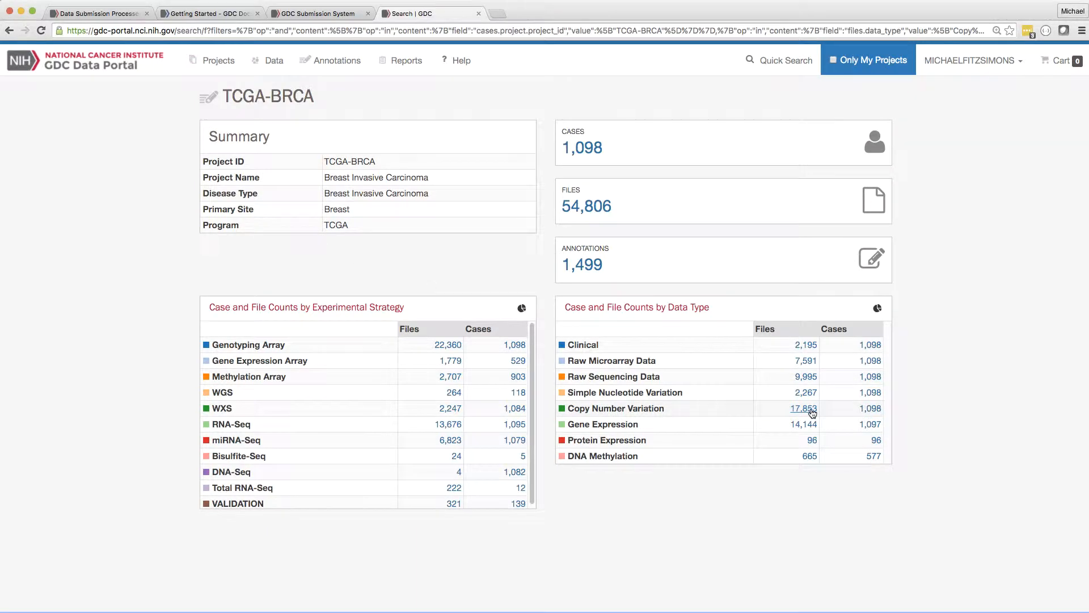
click(803, 408)
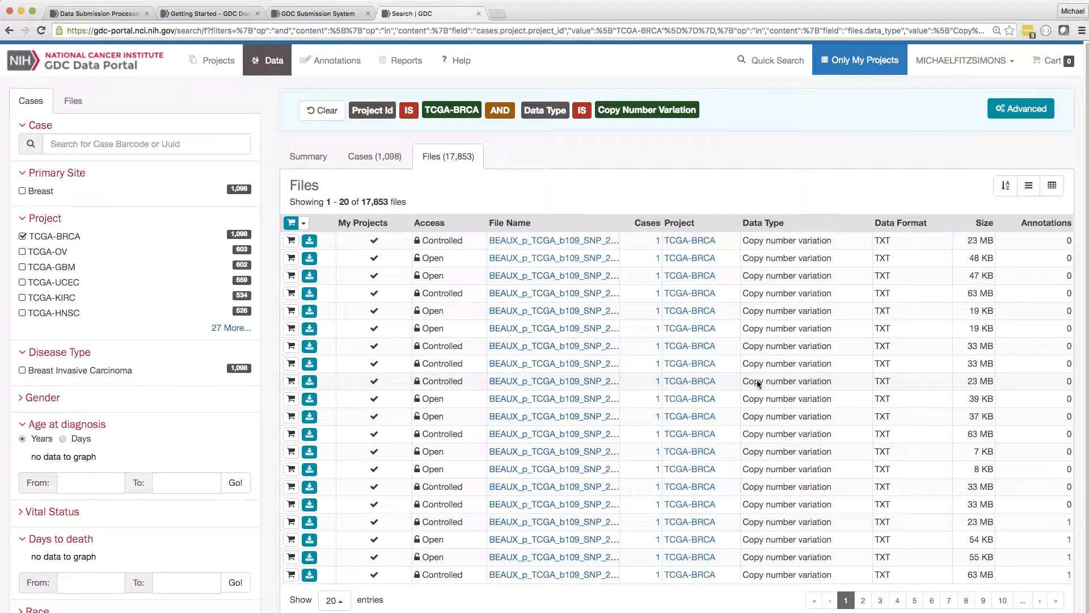
click(552, 240)
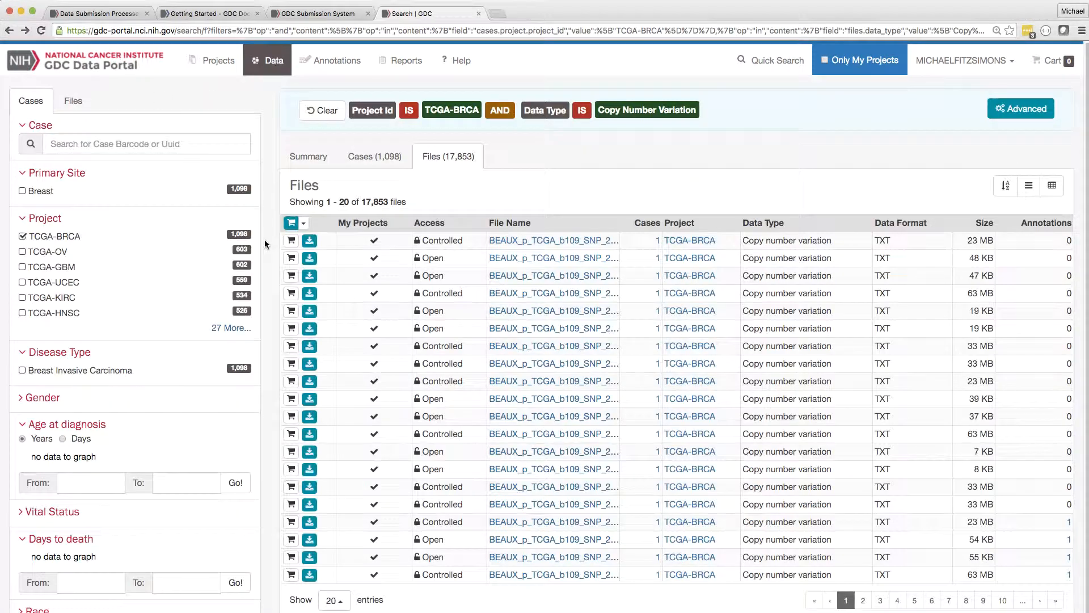
click(291, 276)
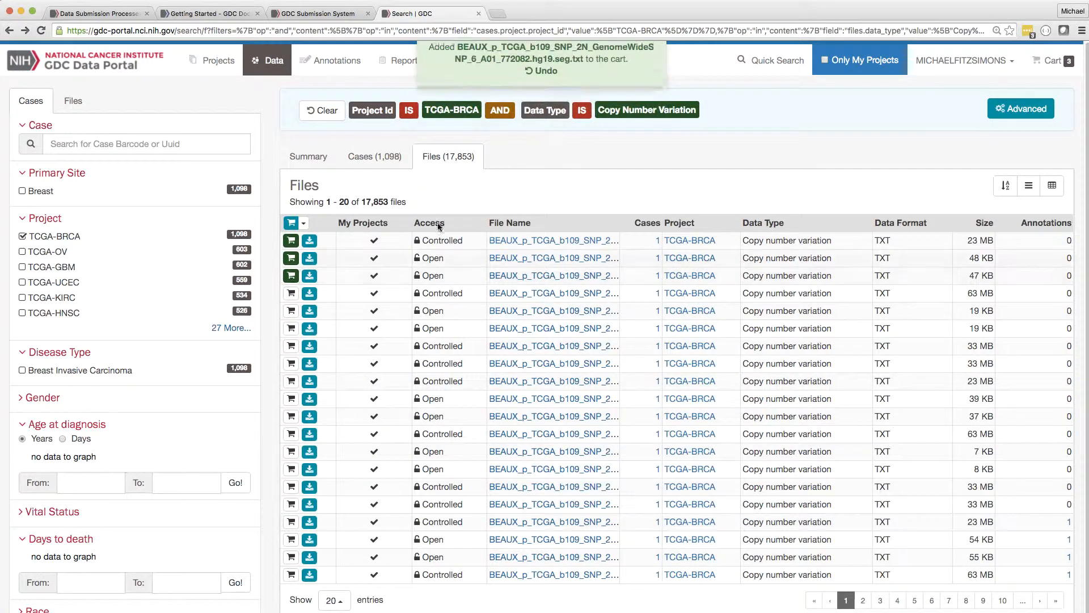
click(1056, 60)
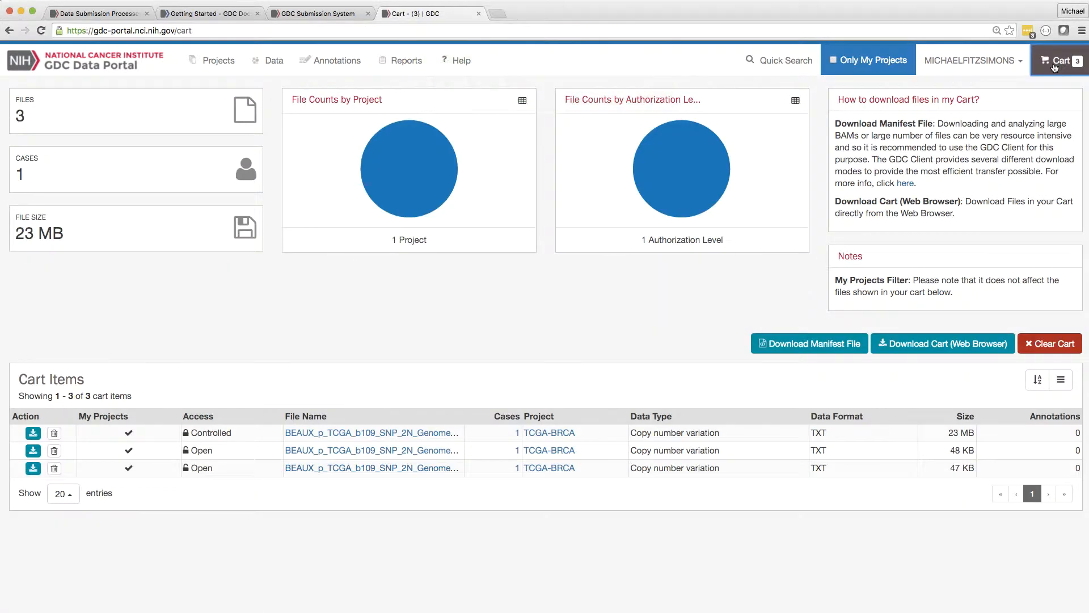
mouse_move(824, 356)
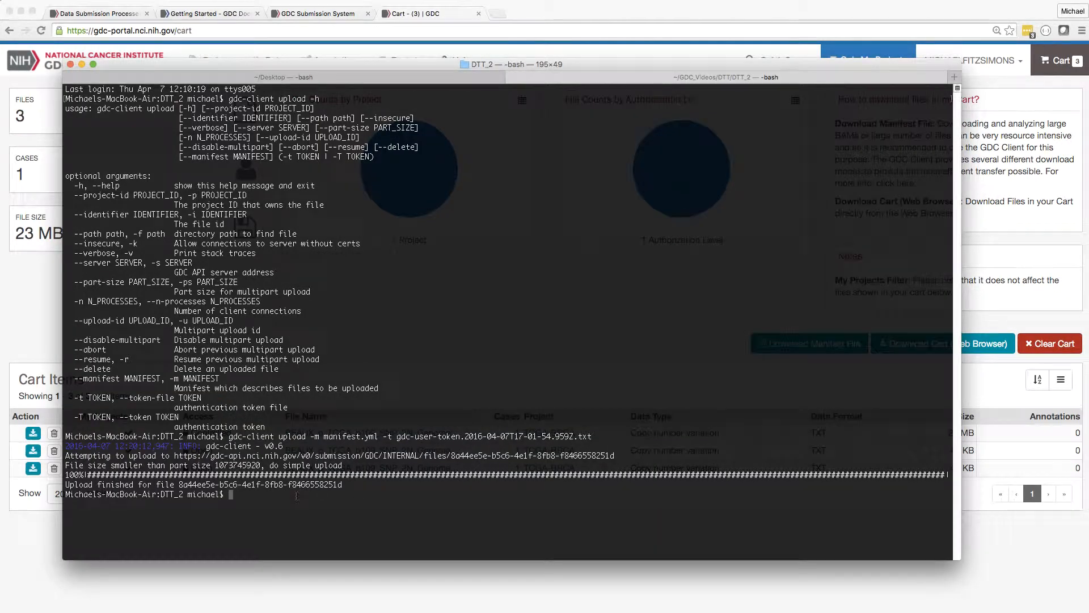
text(gdc-client download 14270690-083e-4e19-8d17-71b019862b60 -t gdc-user-token.2016-04-07T17-01-54.959Z.txt)
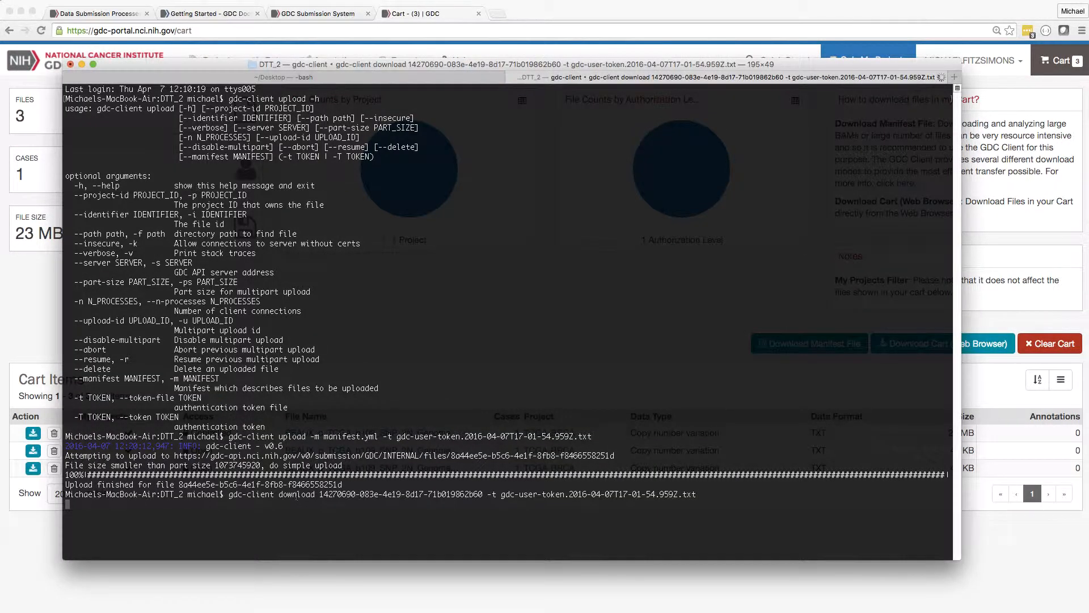